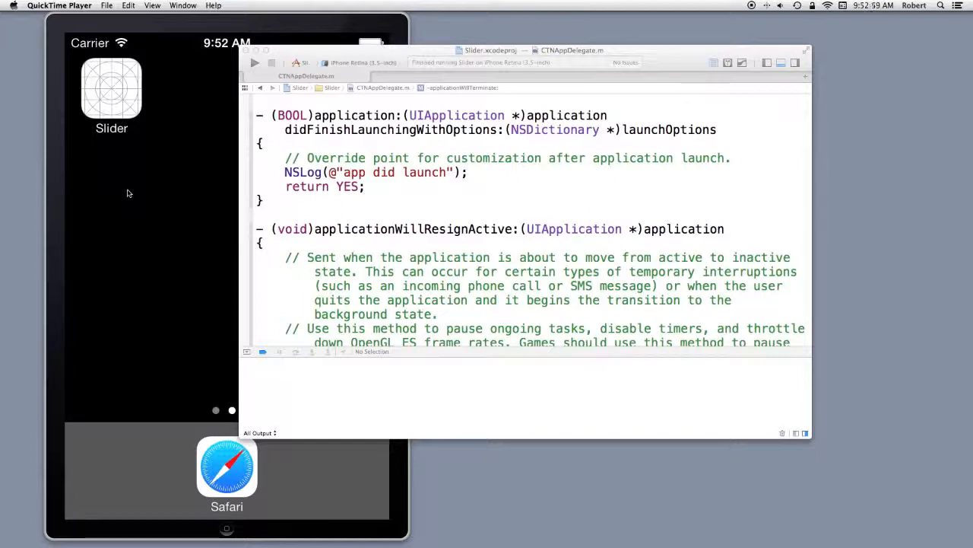
pyautogui.moveTo(388, 242)
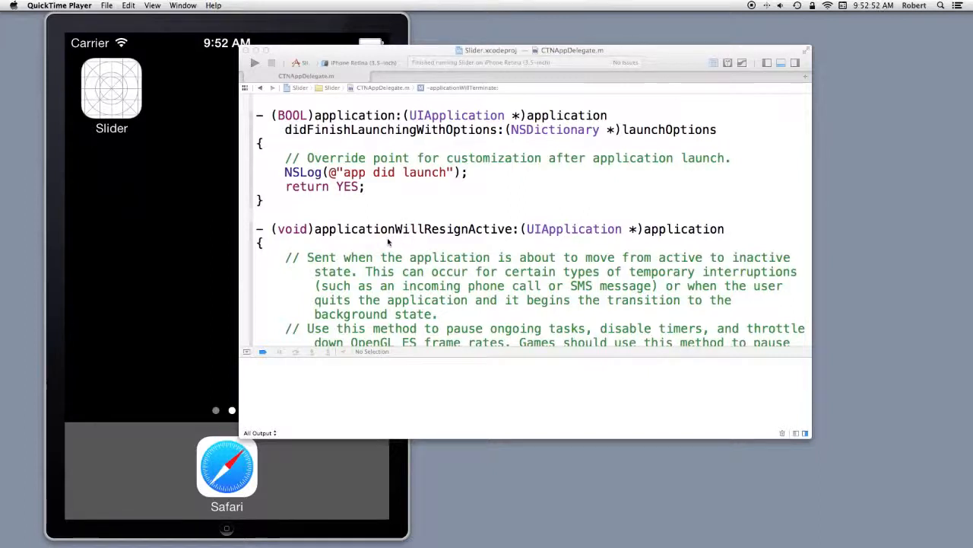
# Run the Slider app in the iPhone simulator, showing 50, with 'app did launch' and 'did become active' logged.
pyautogui.scroll(-3)
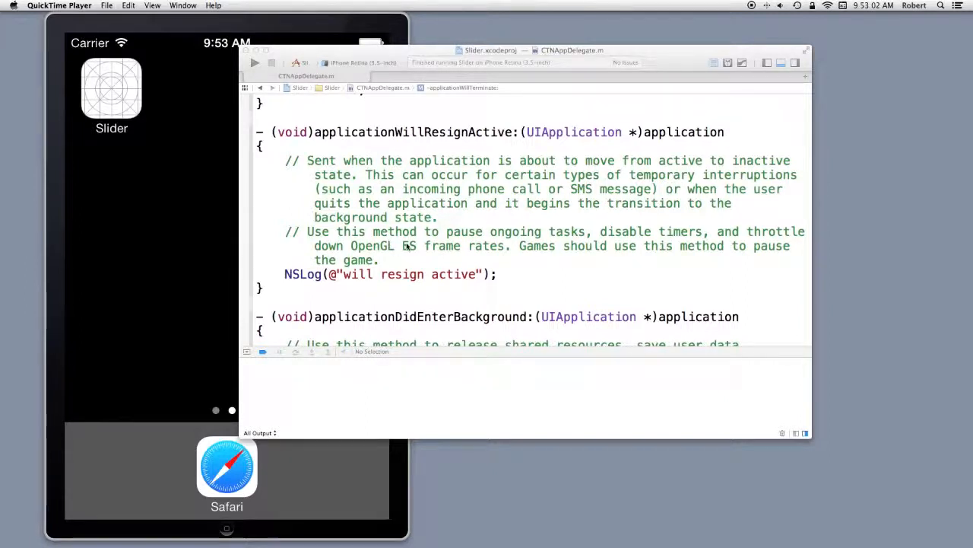
pyautogui.scroll(3)
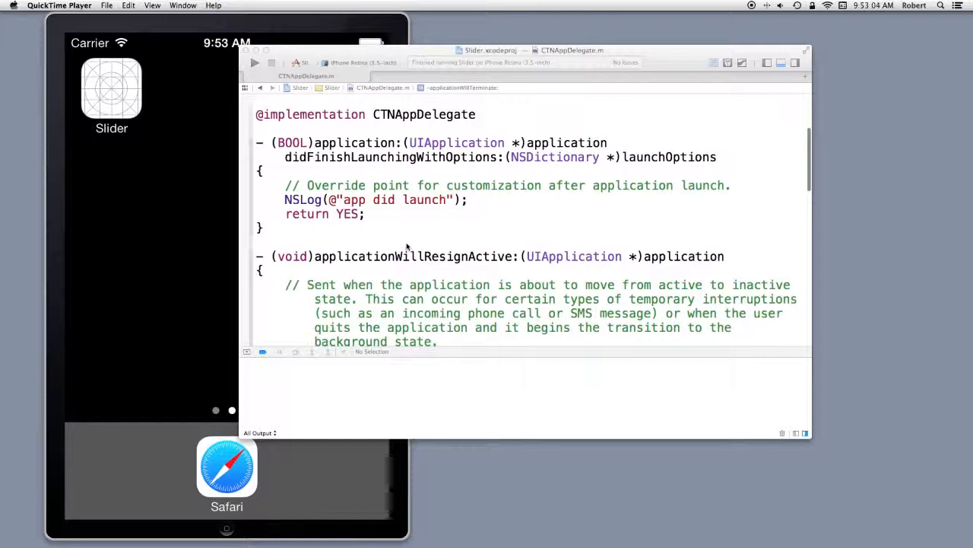
pyautogui.scroll(3)
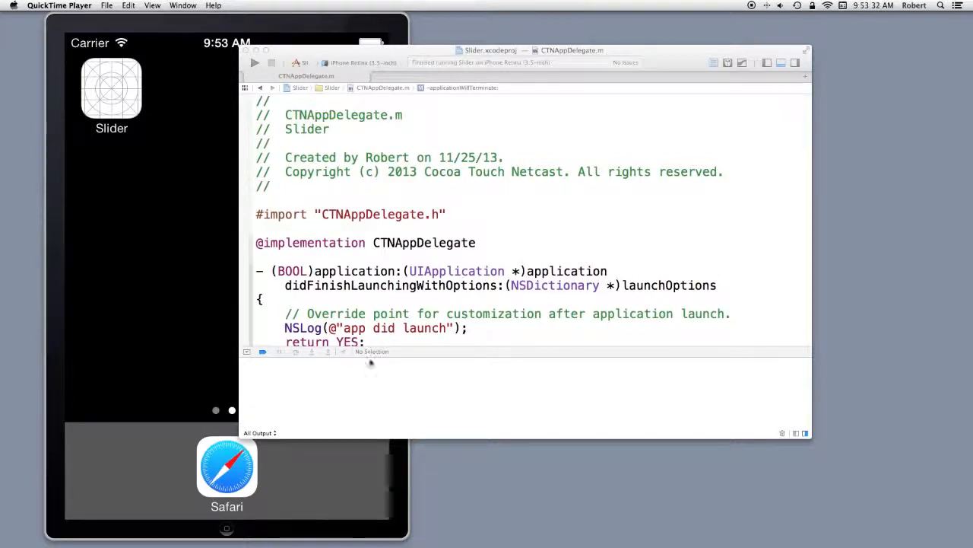
pyautogui.moveTo(403, 389)
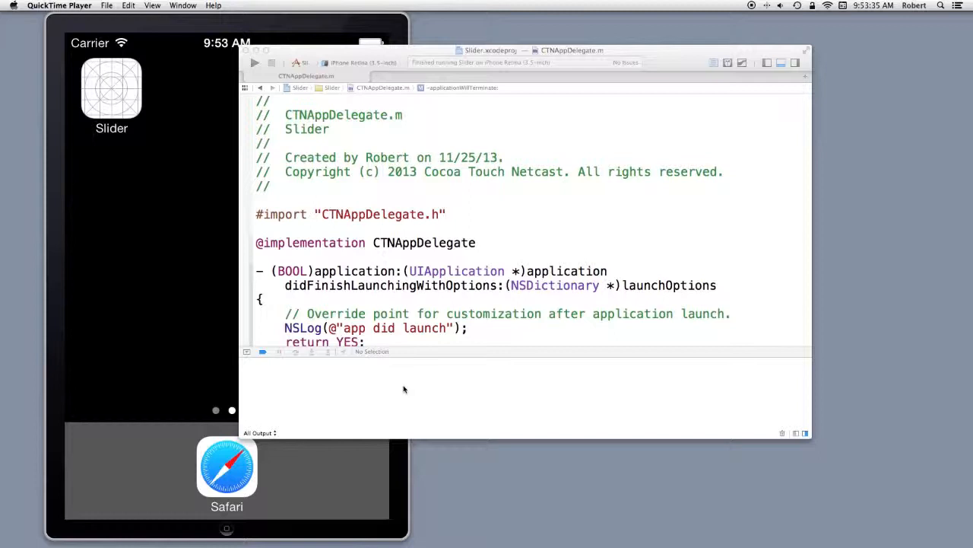
pyautogui.moveTo(794, 446)
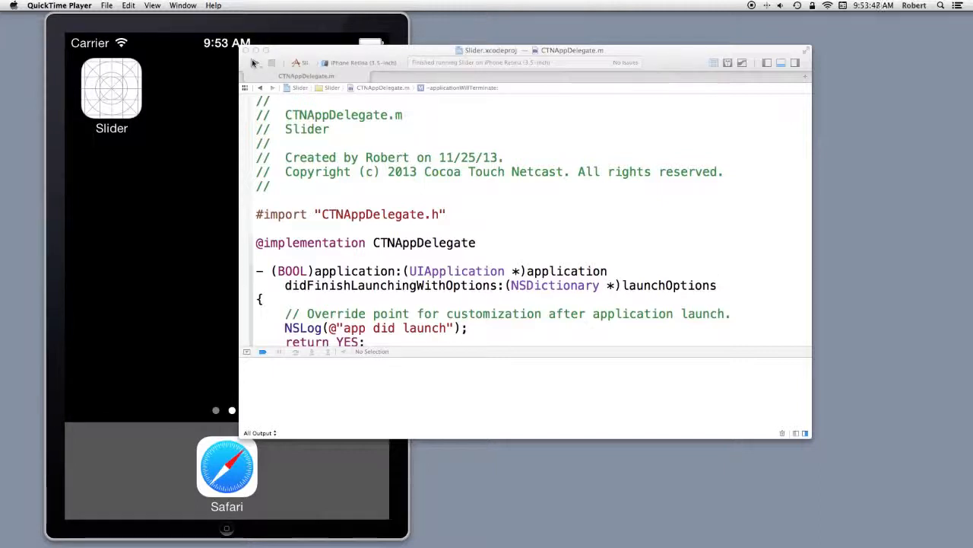
pyautogui.click(260, 63)
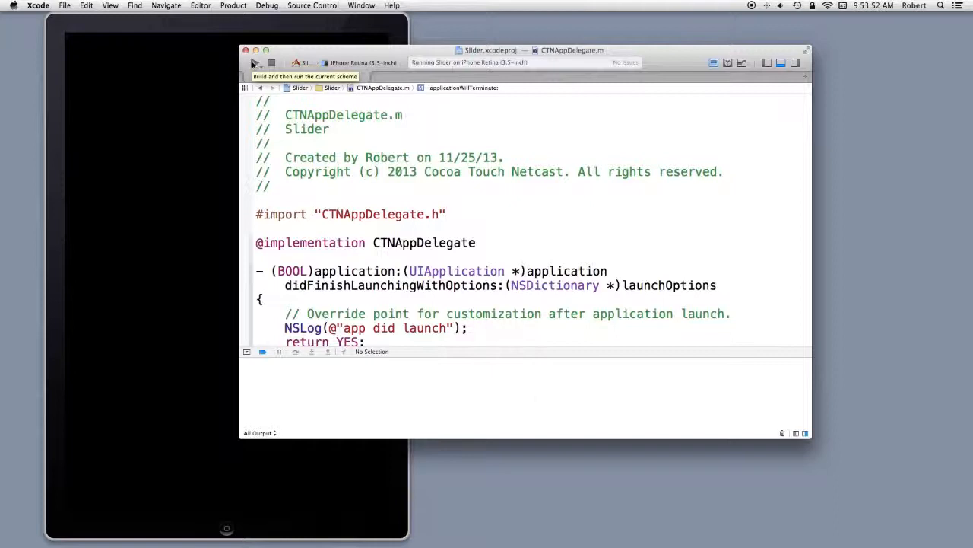
pyautogui.click(271, 62)
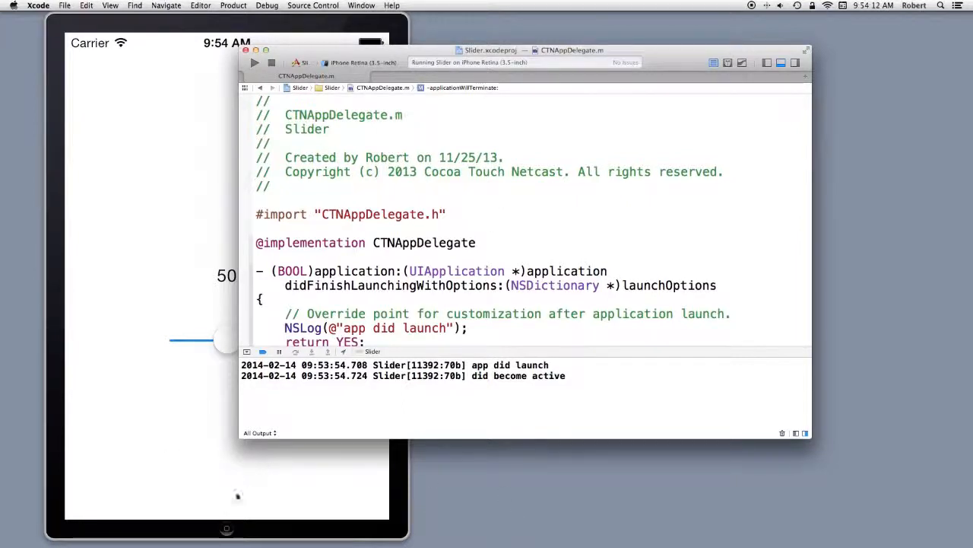
pyautogui.moveTo(227, 530)
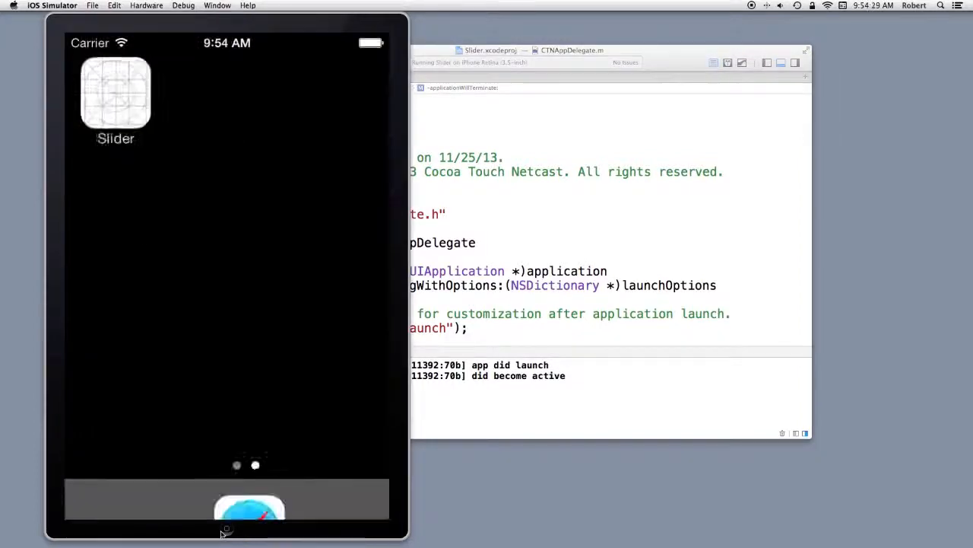
# Send Slider to the background with Home, logging 'will resign active' and 'did enter background'.
pyautogui.click(227, 528)
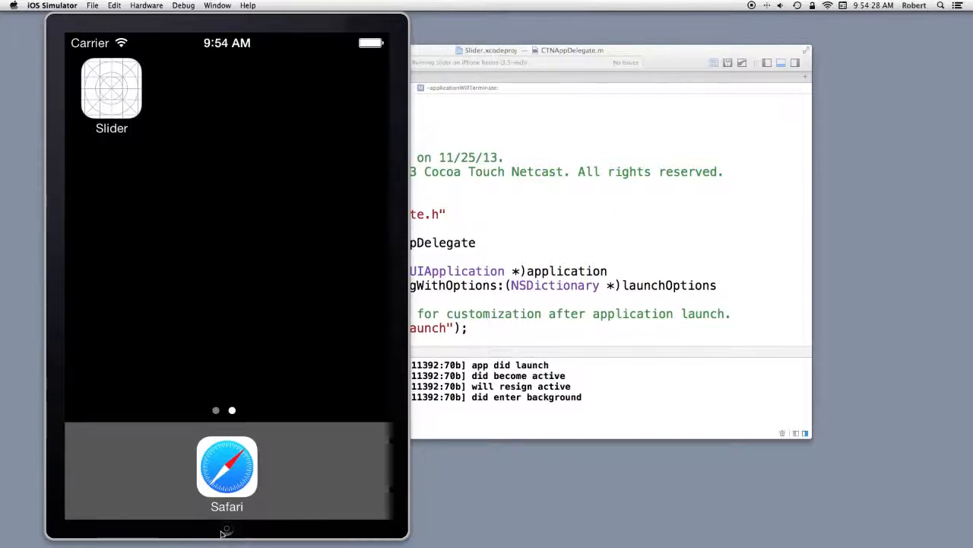
pyautogui.moveTo(202, 287)
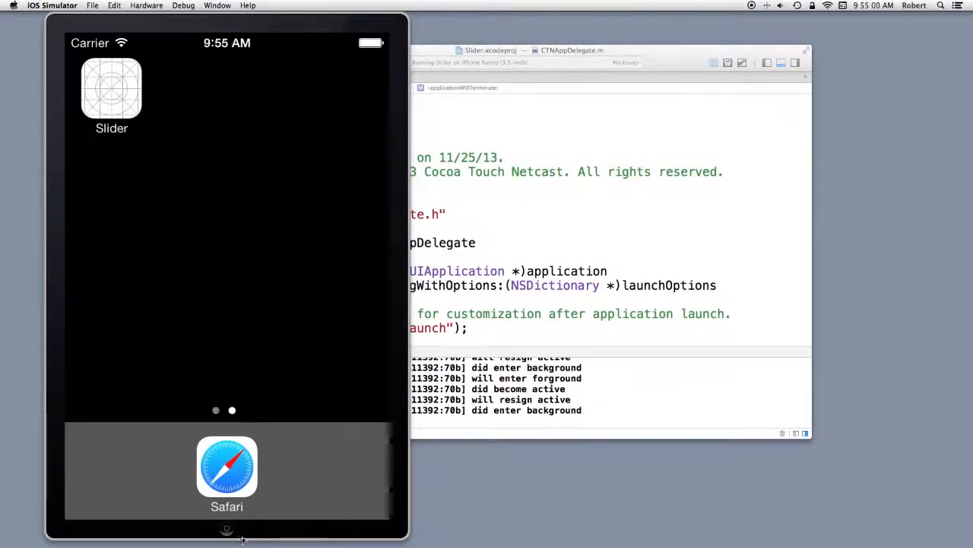
pyautogui.moveTo(225, 530)
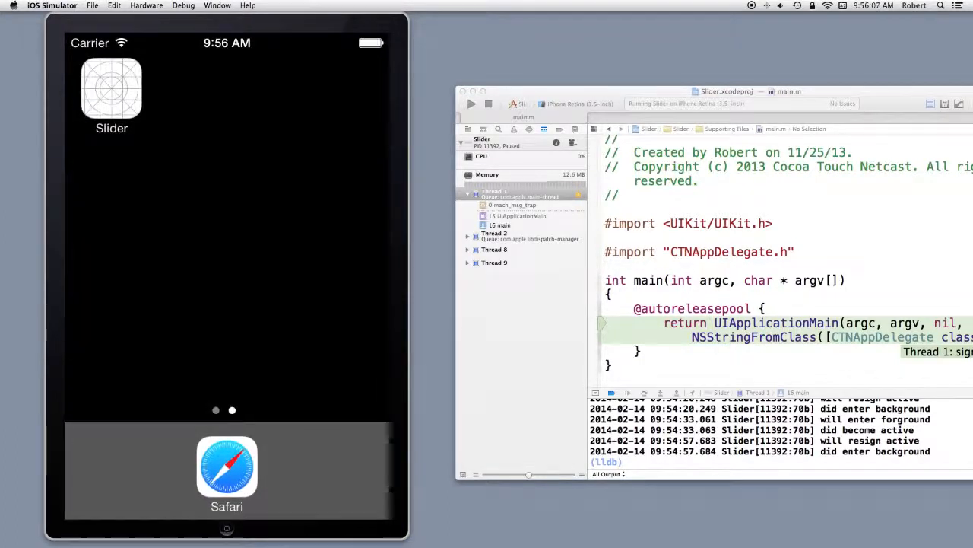
pyautogui.moveTo(498, 115)
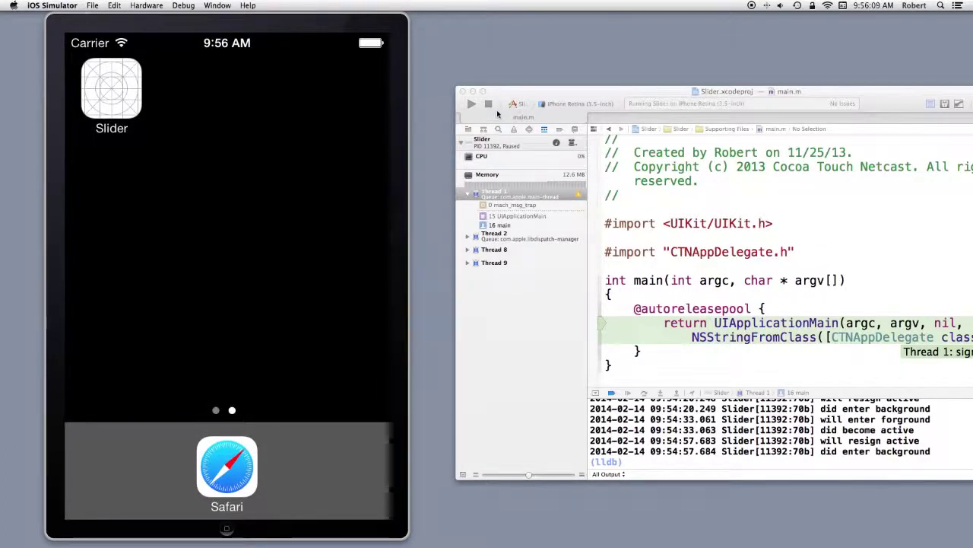
# Stop debugging, relaunch Slider, drag its value to 100, and reopen it still at 100.
pyautogui.click(488, 103)
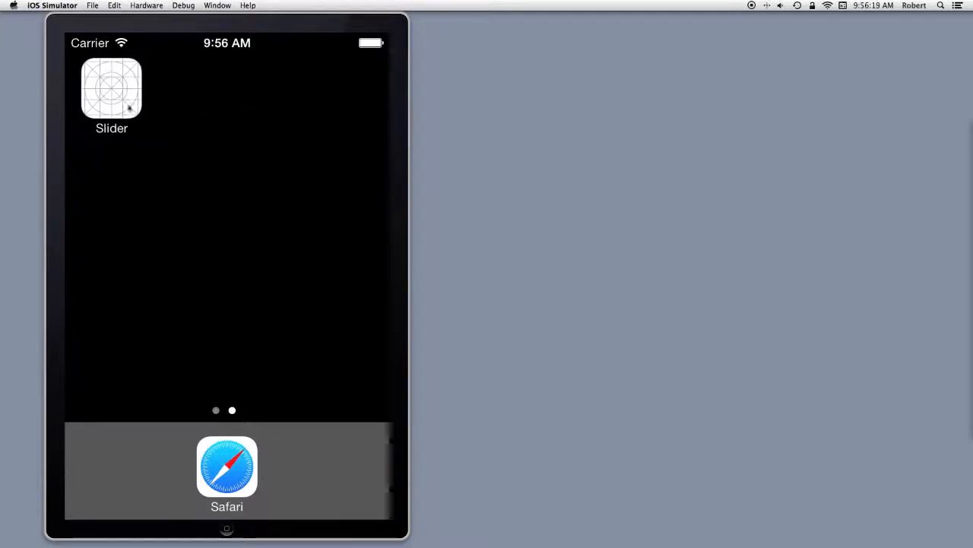
pyautogui.click(111, 88)
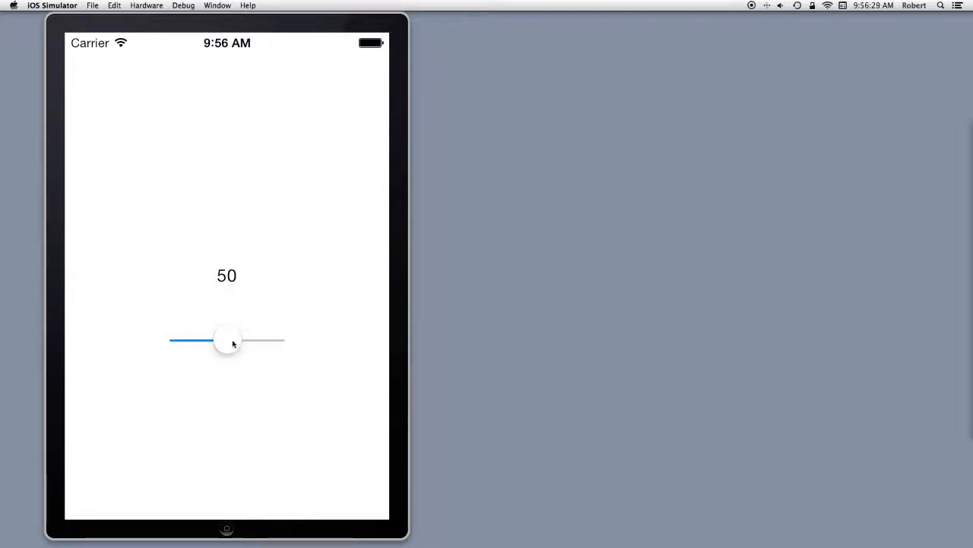
pyautogui.moveTo(223, 310)
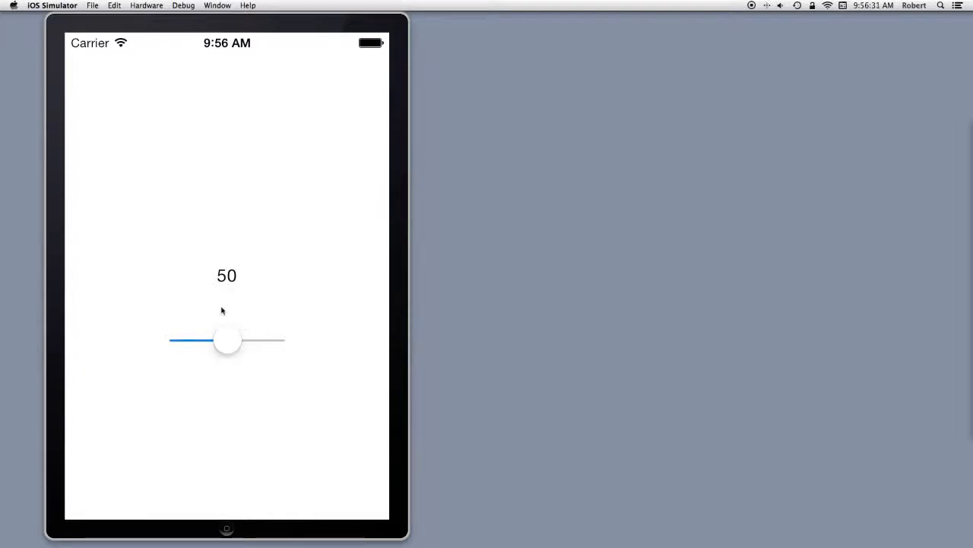
pyautogui.moveTo(226, 339); pyautogui.dragTo(229, 339)
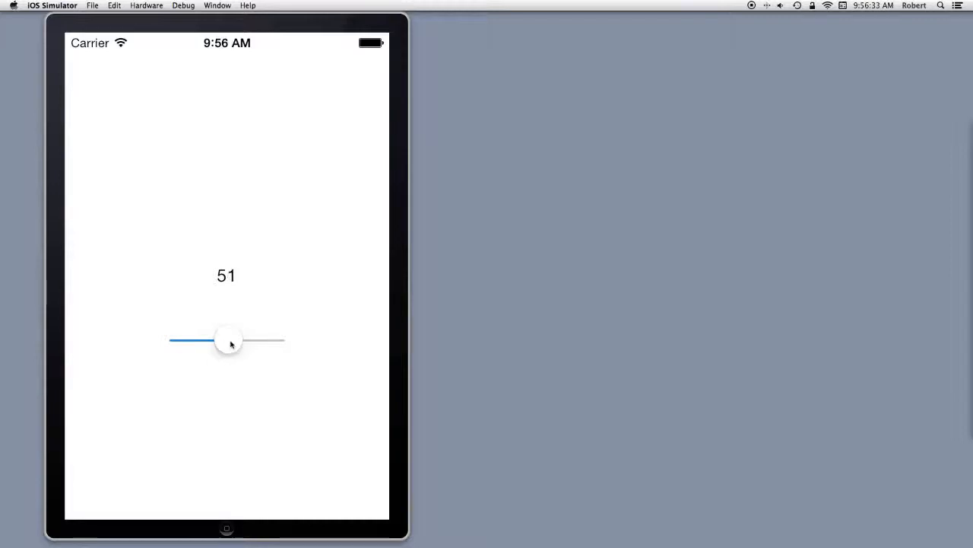
pyautogui.moveTo(228, 339); pyautogui.dragTo(206, 340)
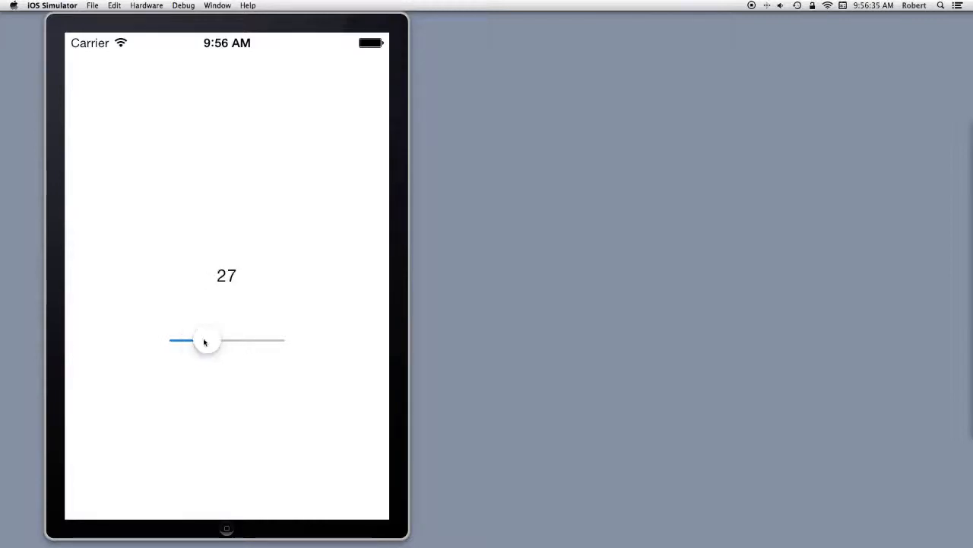
pyautogui.moveTo(206, 340); pyautogui.dragTo(272, 340)
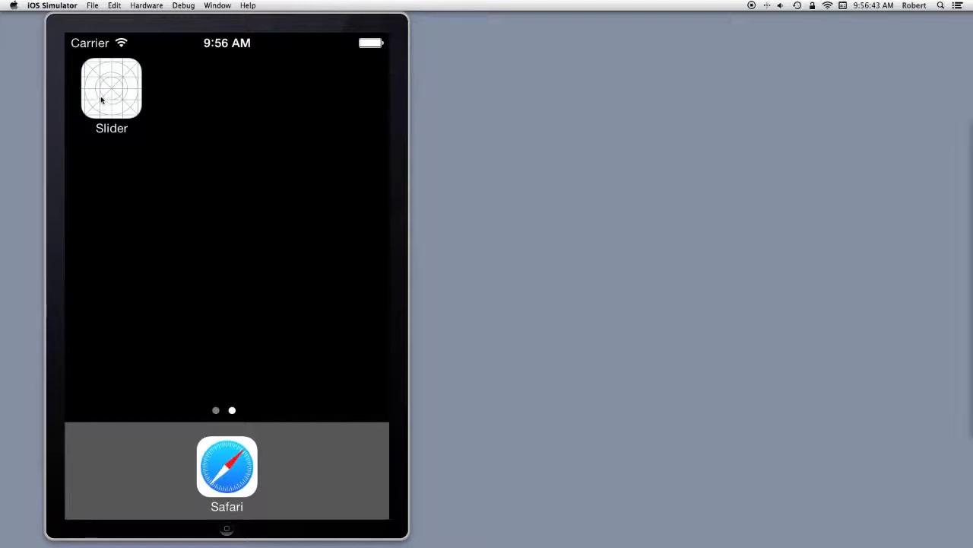
pyautogui.click(111, 88)
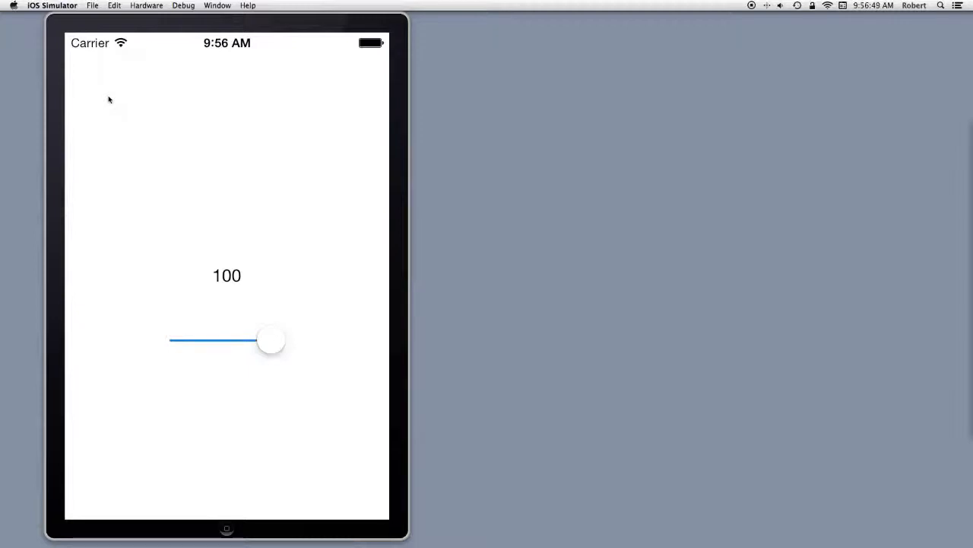
pyautogui.moveTo(106, 320)
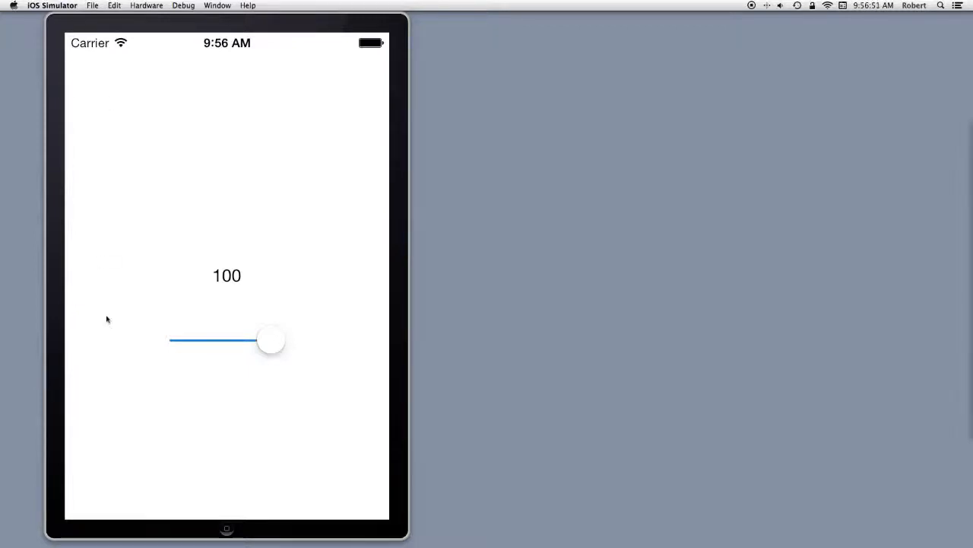
pyautogui.moveTo(227, 530)
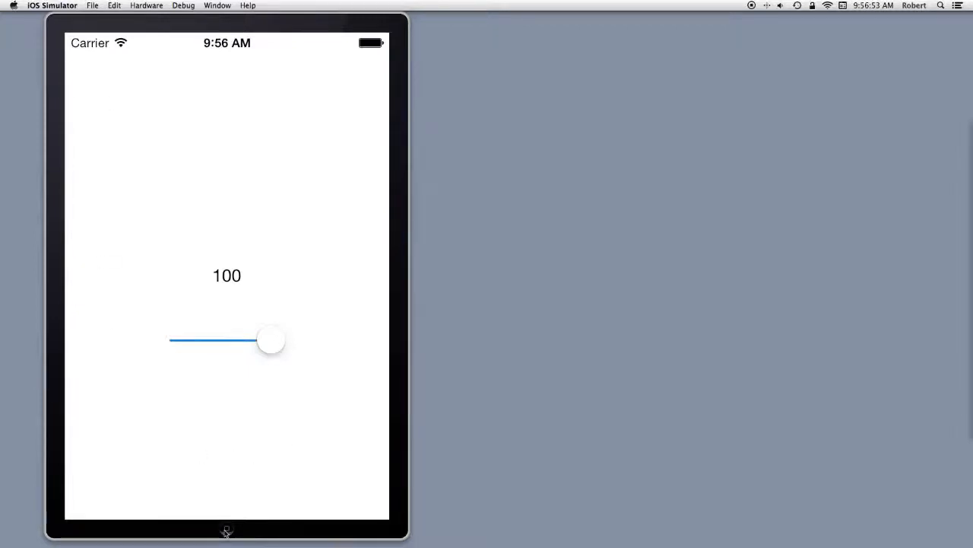
# Quit Slider from the app switcher, relaunch it at 50, and drag the value to 79.
pyautogui.click(227, 530)
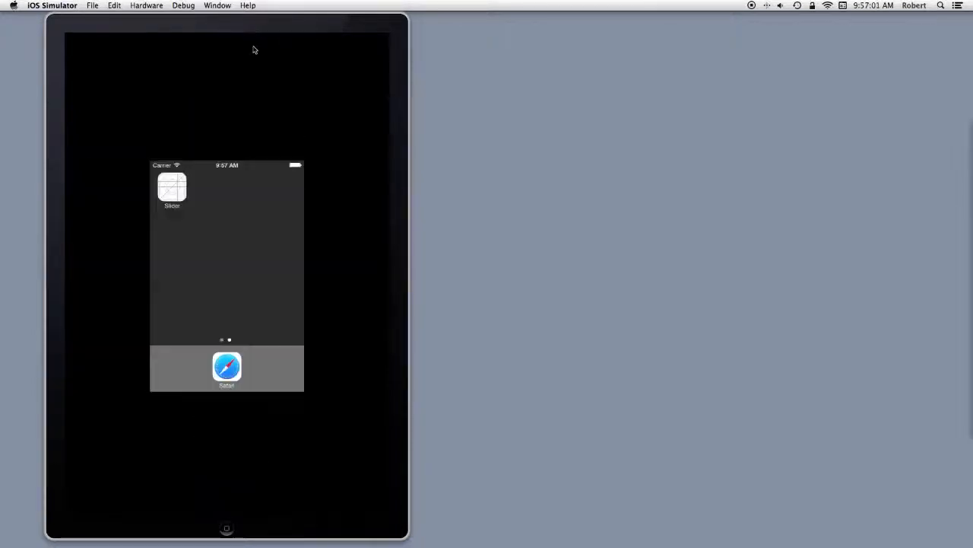
pyautogui.moveTo(238, 536)
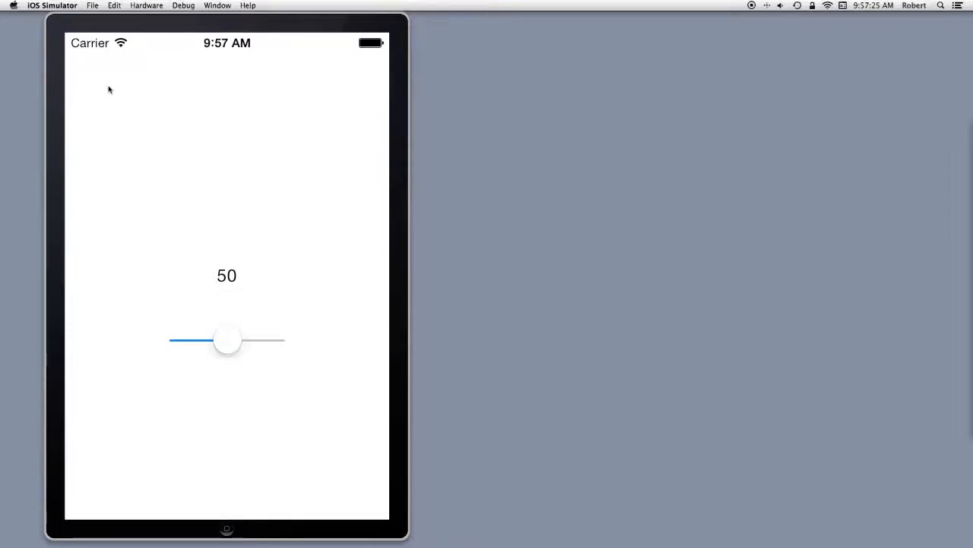
pyautogui.moveTo(153, 272)
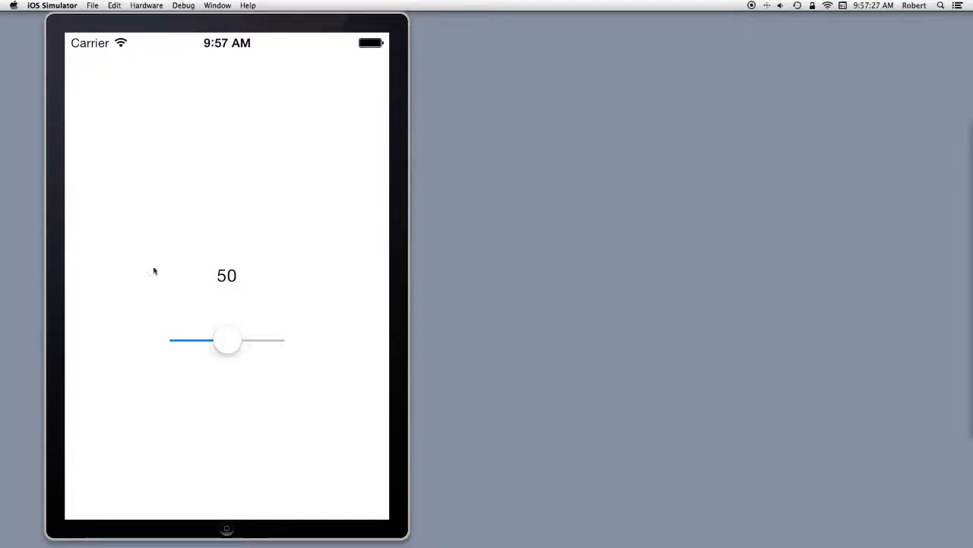
pyautogui.moveTo(226, 340); pyautogui.dragTo(224, 340)
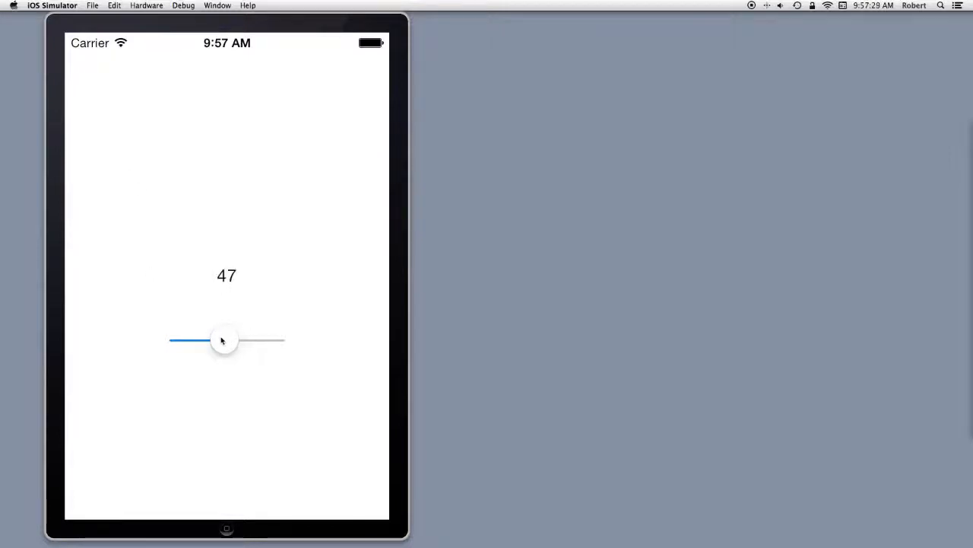
pyautogui.moveTo(224, 340); pyautogui.dragTo(202, 340)
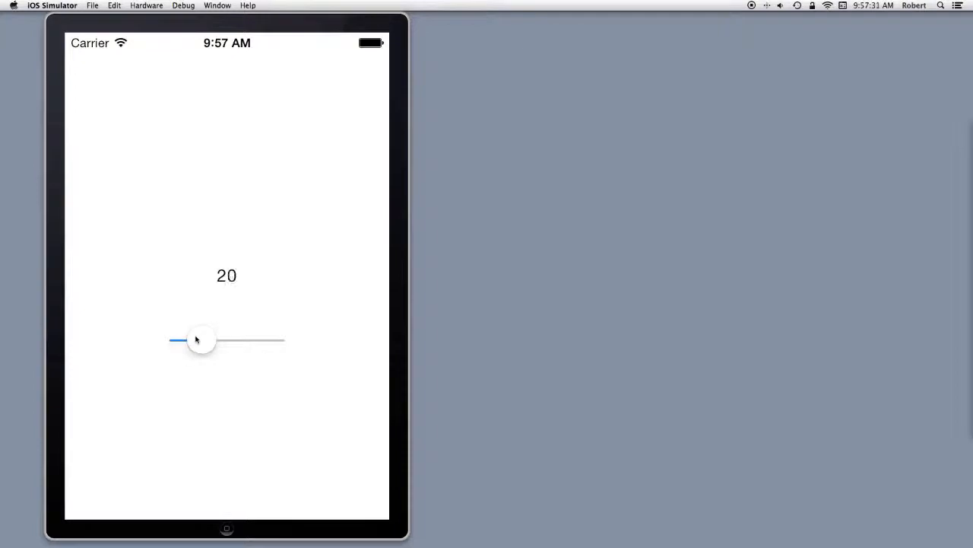
pyautogui.moveTo(202, 340); pyautogui.dragTo(253, 340)
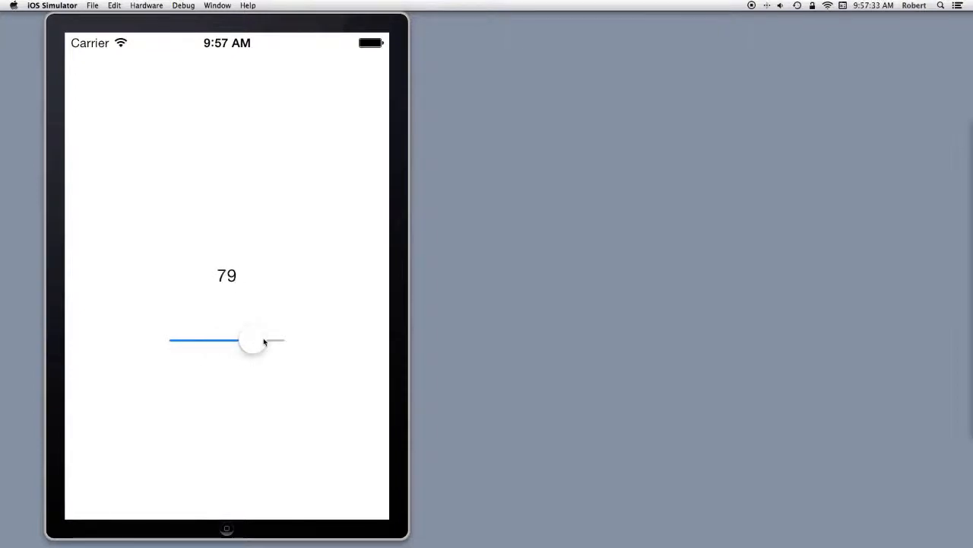